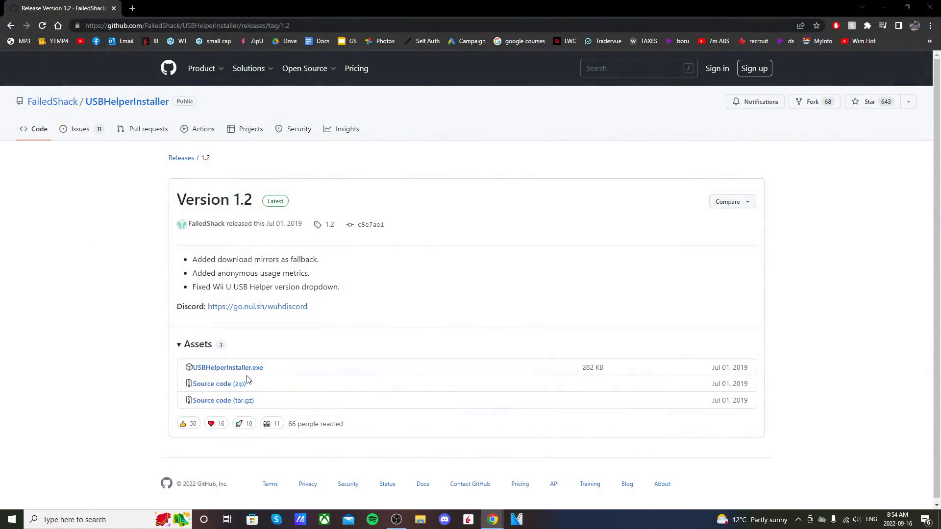
Step: Download USBHelperInstaller.exe from the GitHub release 1.2 assets and run it
left_click(226, 367)
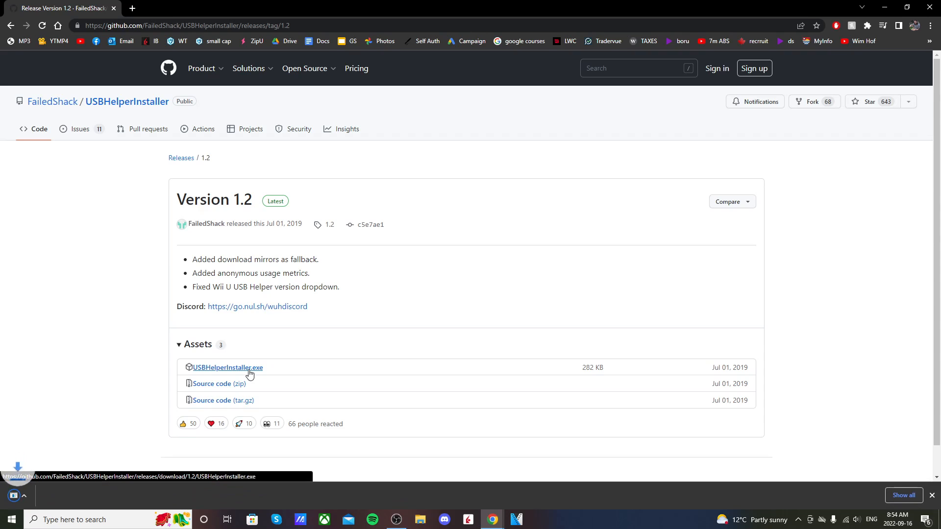
left_click(227, 367)
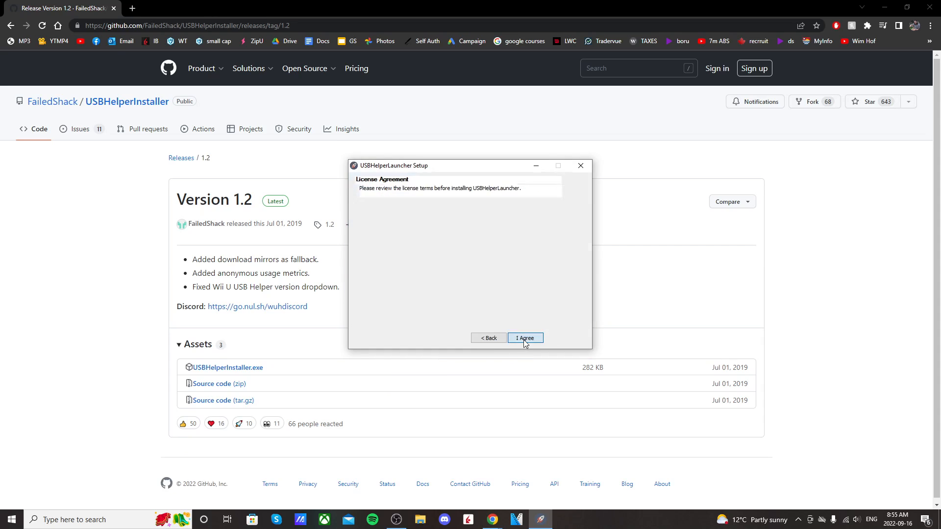
Step: Install USBHelperLauncher with default version 0.6.1.653 and default folder, then launch it
left_click(524, 338)
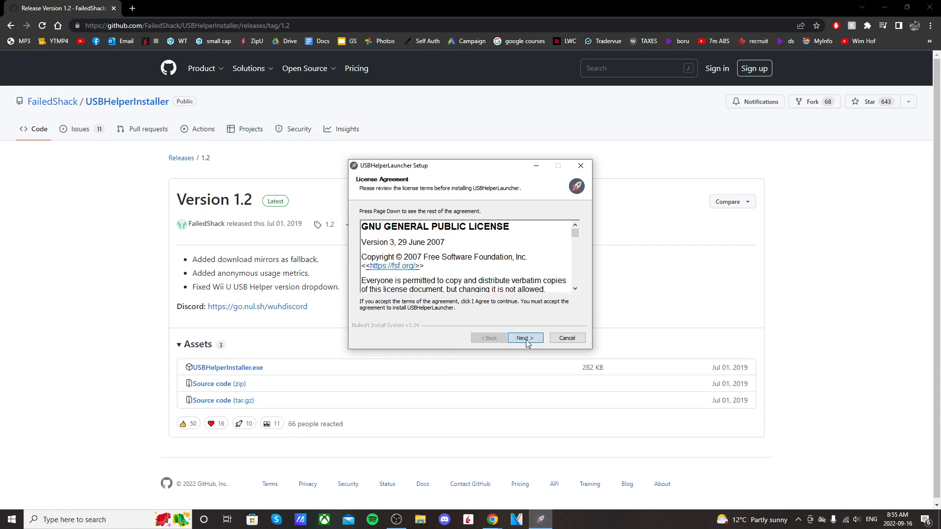
left_click(523, 338)
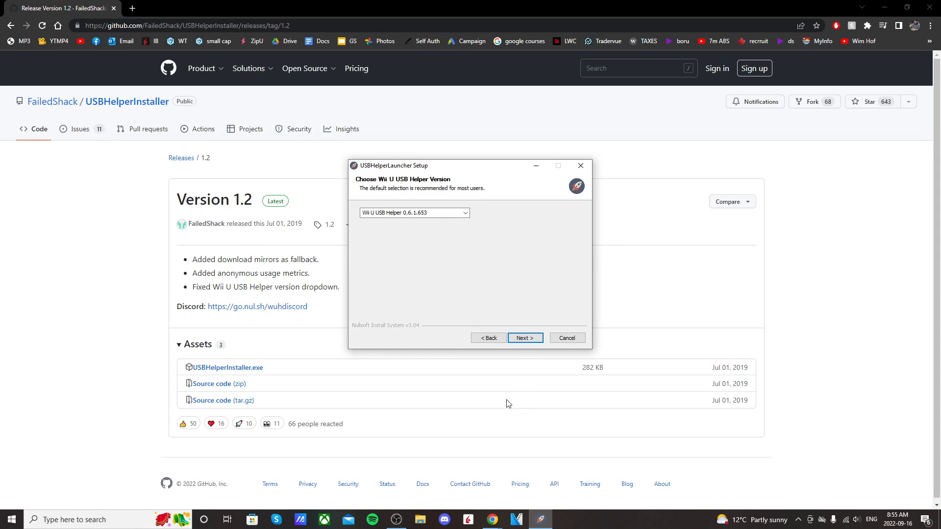
left_click(522, 338)
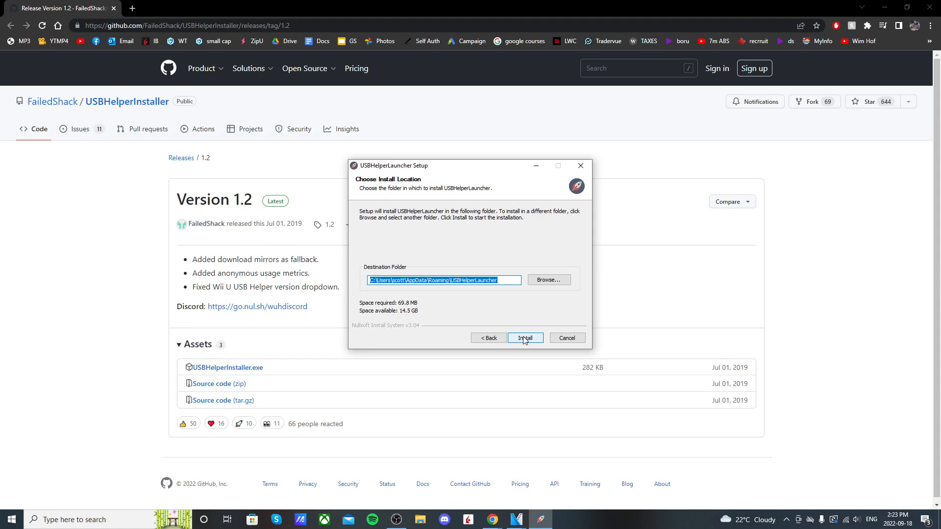
left_click(524, 338)
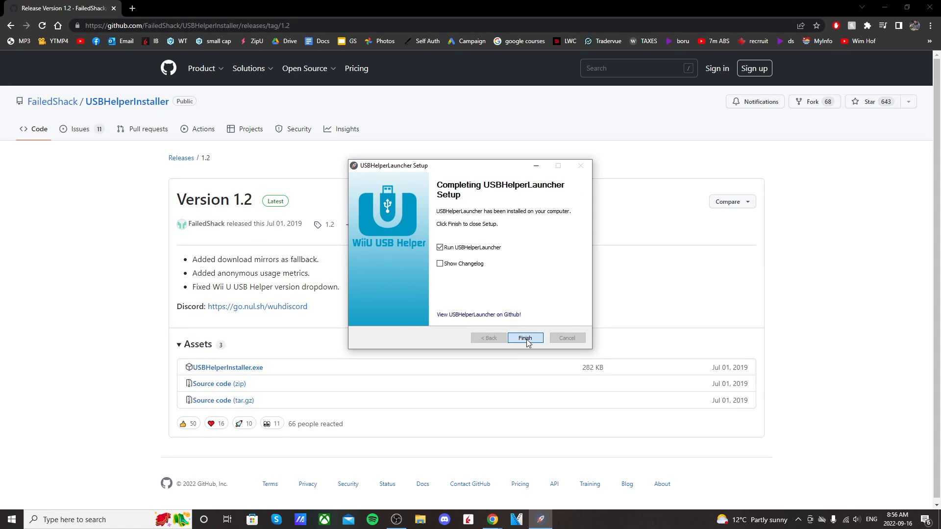
left_click(524, 337)
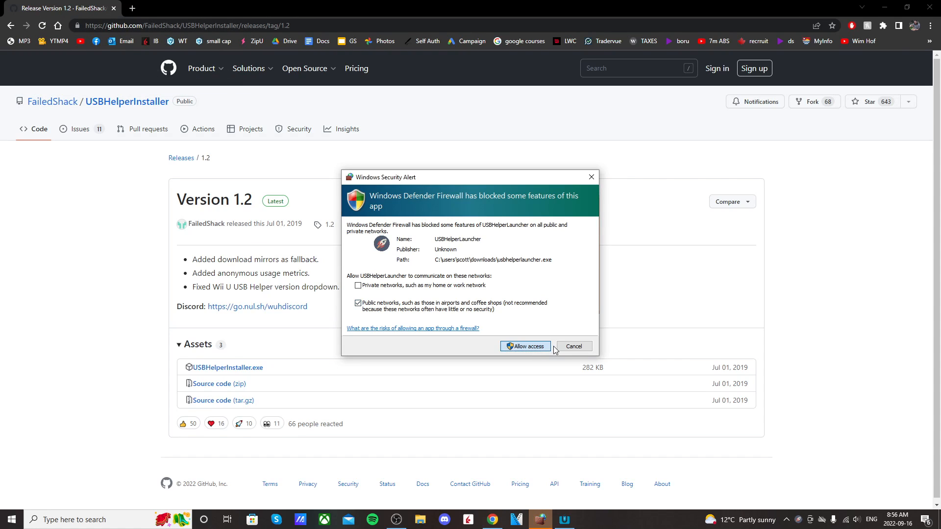
Step: Allow firewall access, accept the terms, choose USA region, and acknowledge the games-location notice
left_click(523, 346)
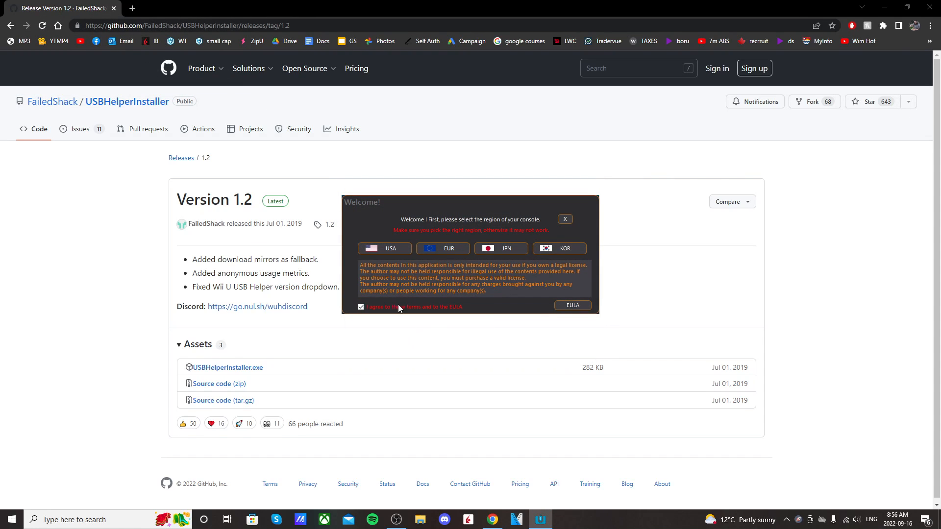
left_click(384, 248)
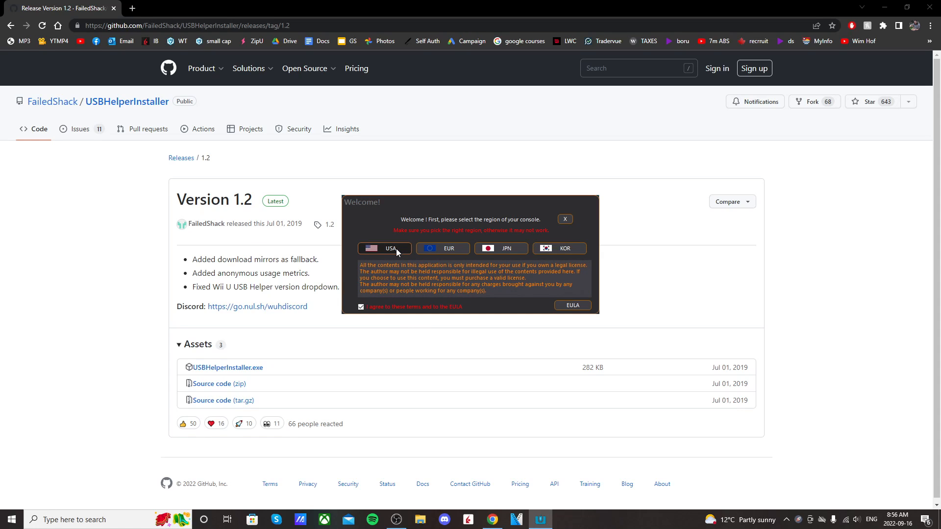
left_click(384, 248)
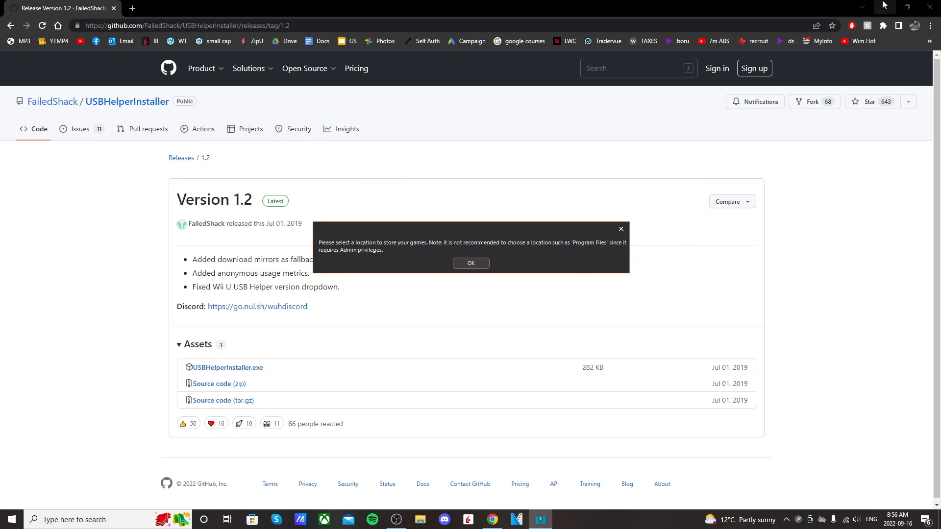
mouse_move(470, 263)
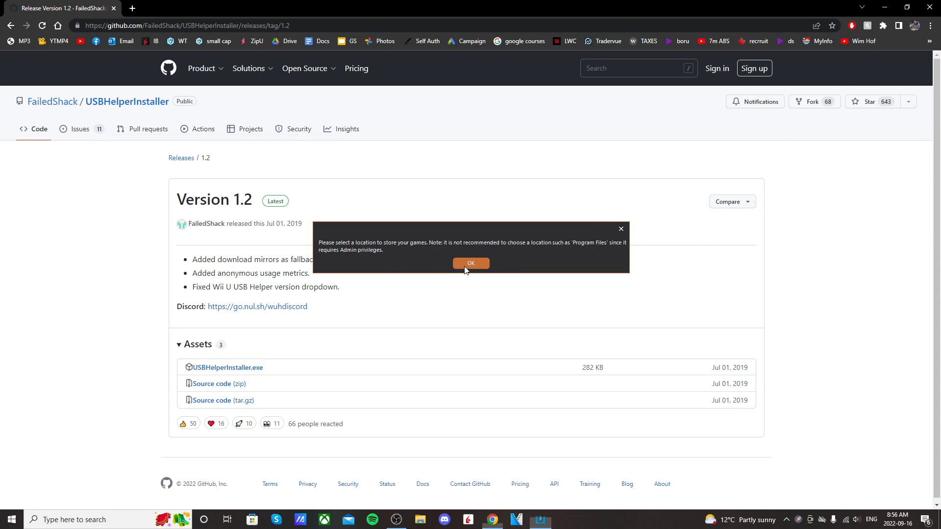
left_click(470, 263)
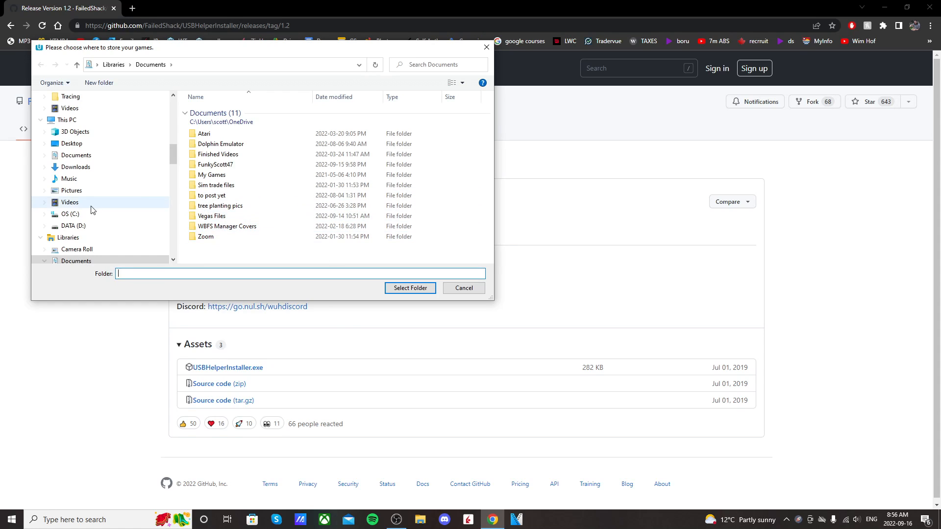
Step: Create a folder named 'Wii U' in Documents as the games location
right_click(333, 246)
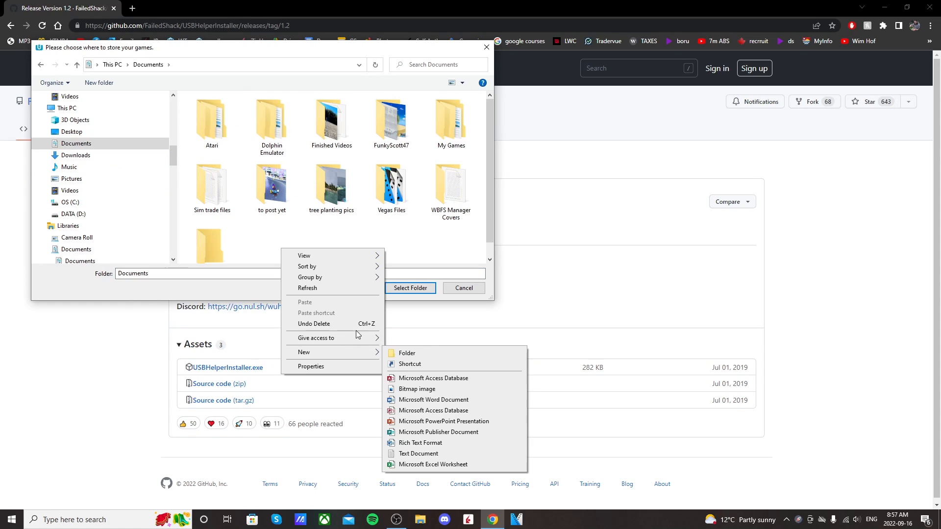
left_click(406, 353)
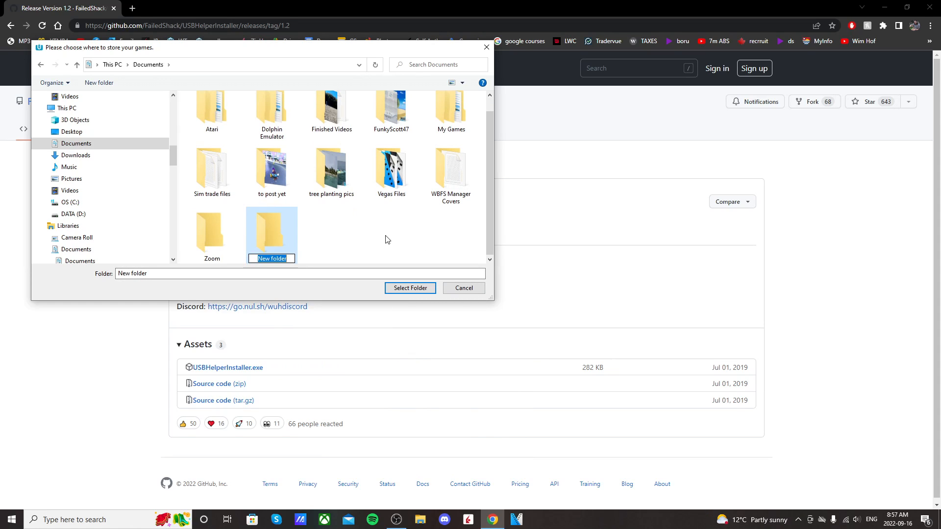
type("Wii U")
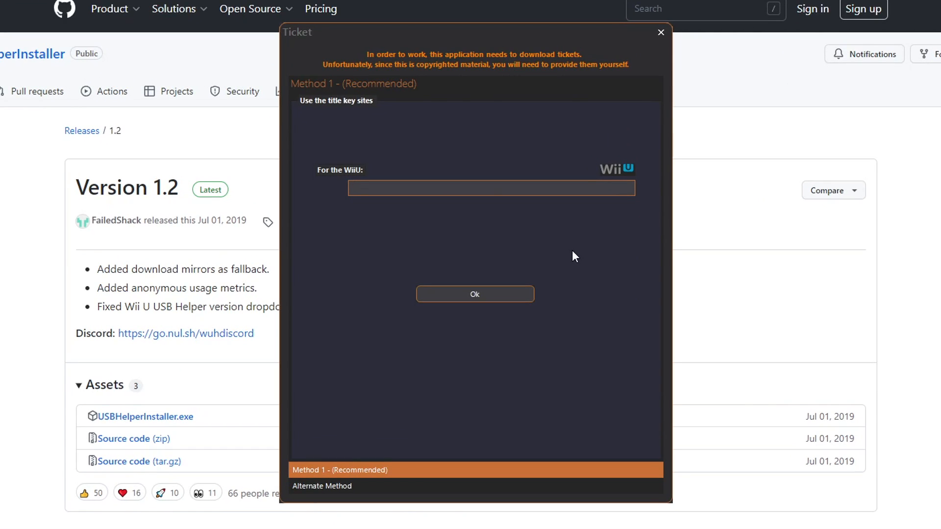
Step: Try vault.titlekeys.ovh, then confirm titlekeys.ovh as the Wii U title key site
type("titlekeys.ovh")
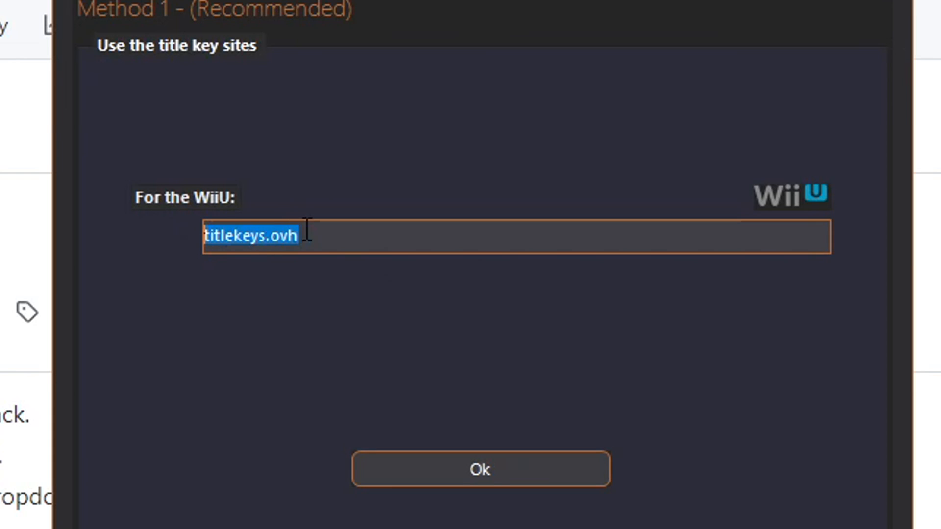
mouse_move(398, 449)
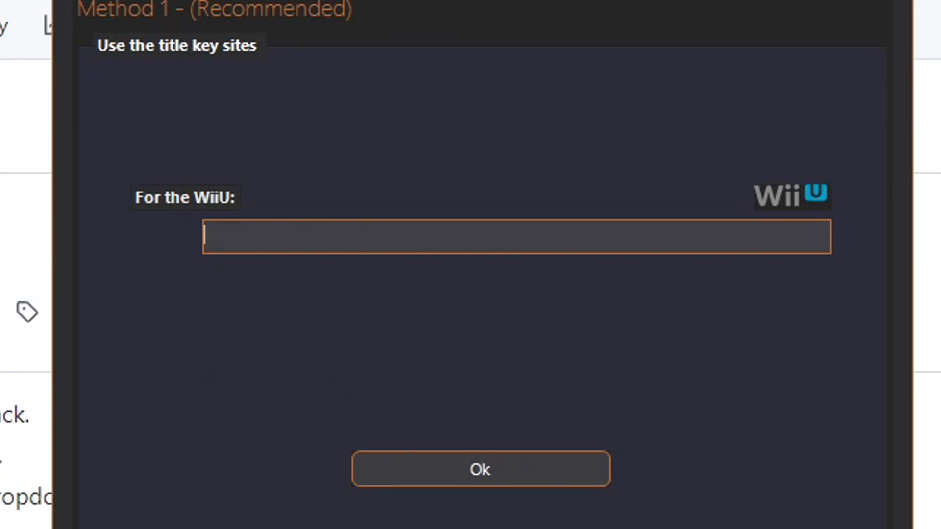
type("vault.titlekeys.ovh")
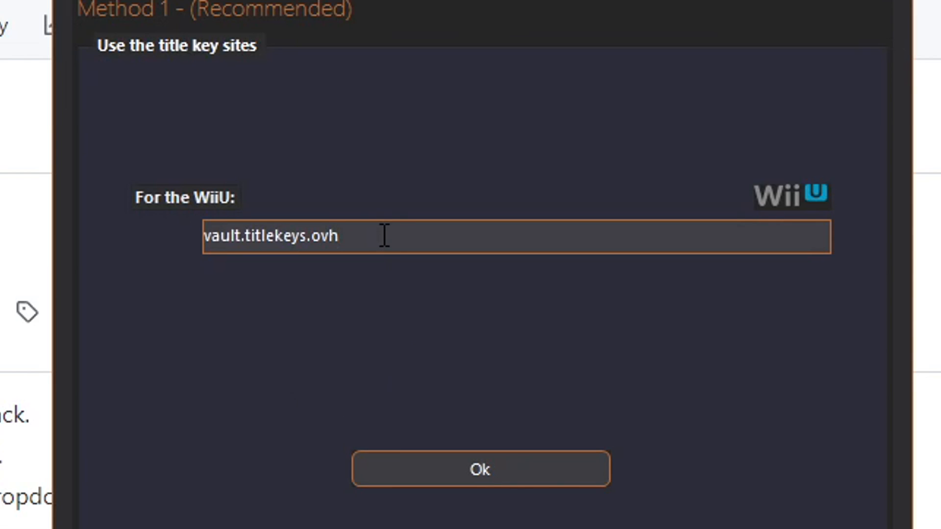
left_click(516, 236)
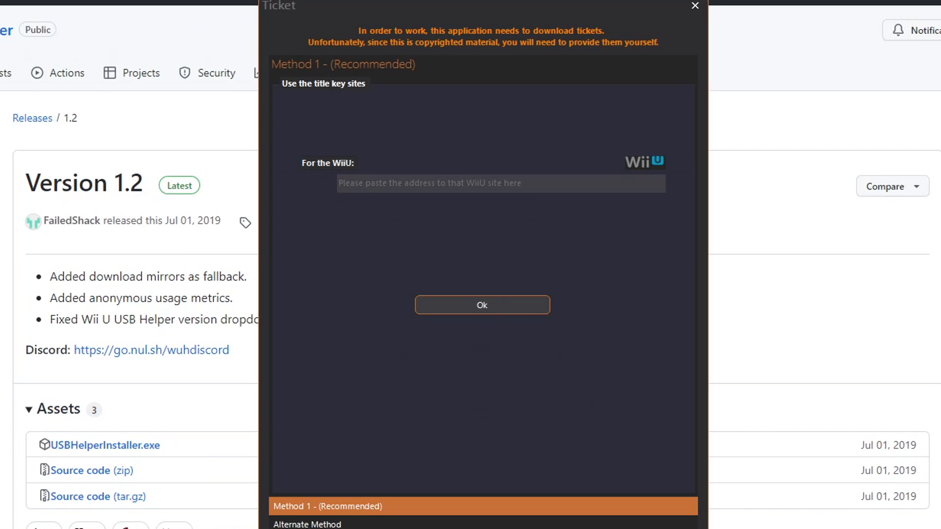
type("titlekeys.ovh")
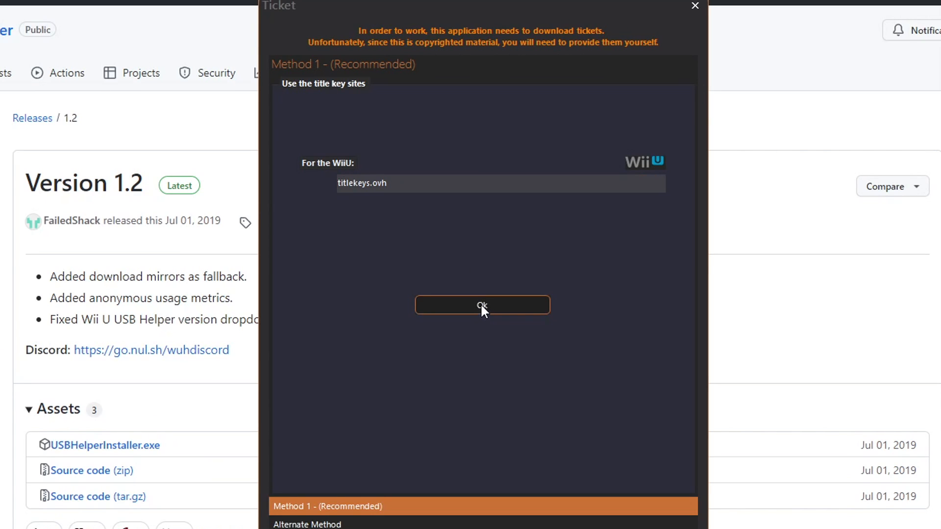
left_click(481, 305)
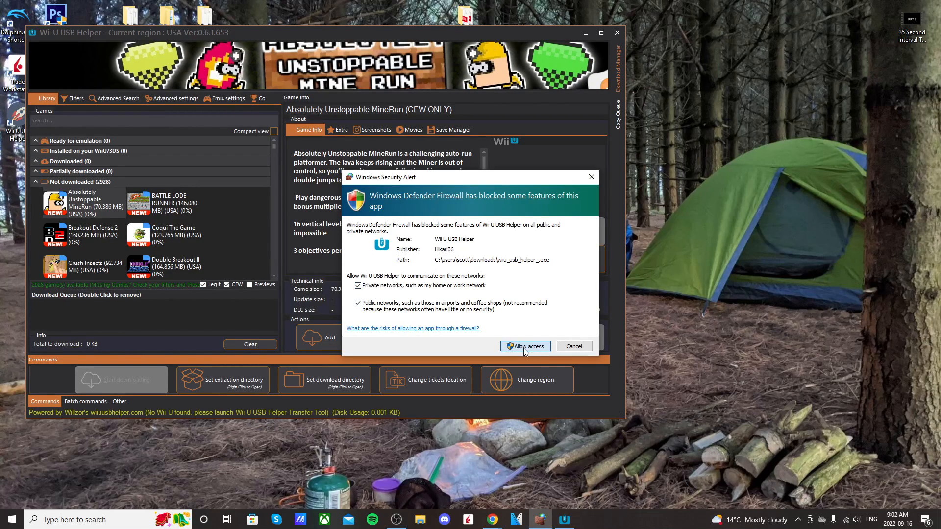
Step: Allow Wii U USB Helper through the firewall and maximize its library window
left_click(524, 345)
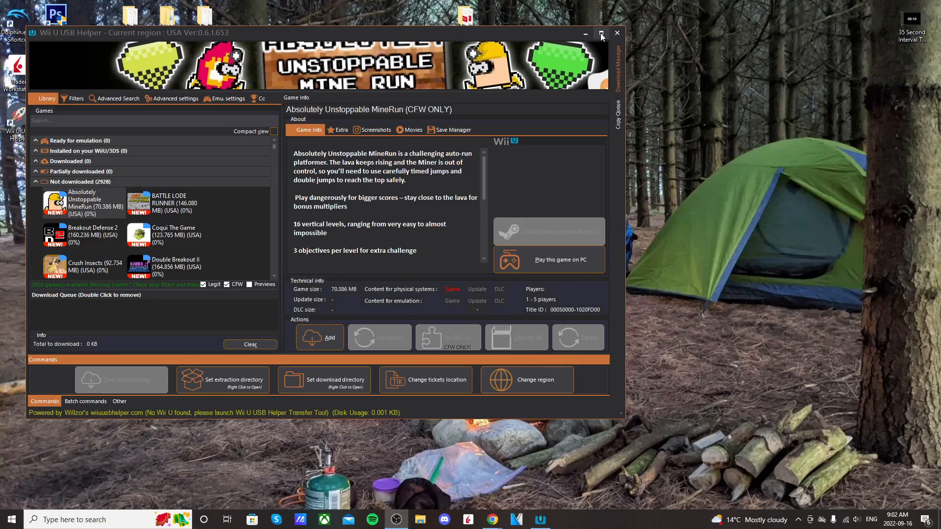
left_click(599, 32)
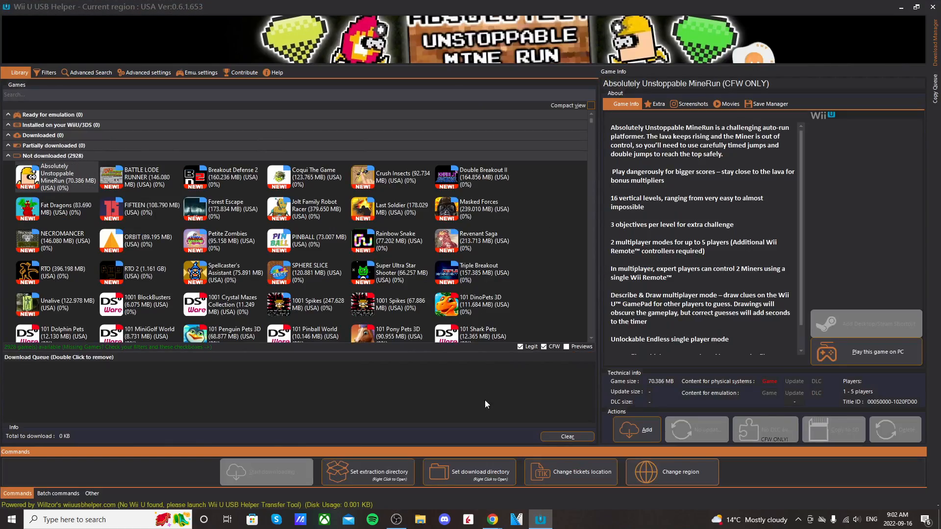